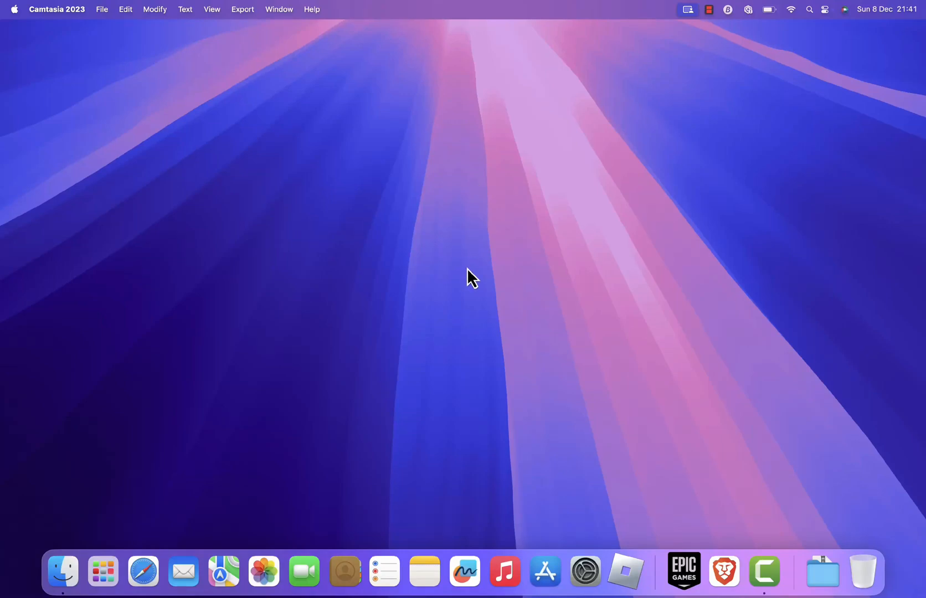
pyautogui.moveTo(544, 211)
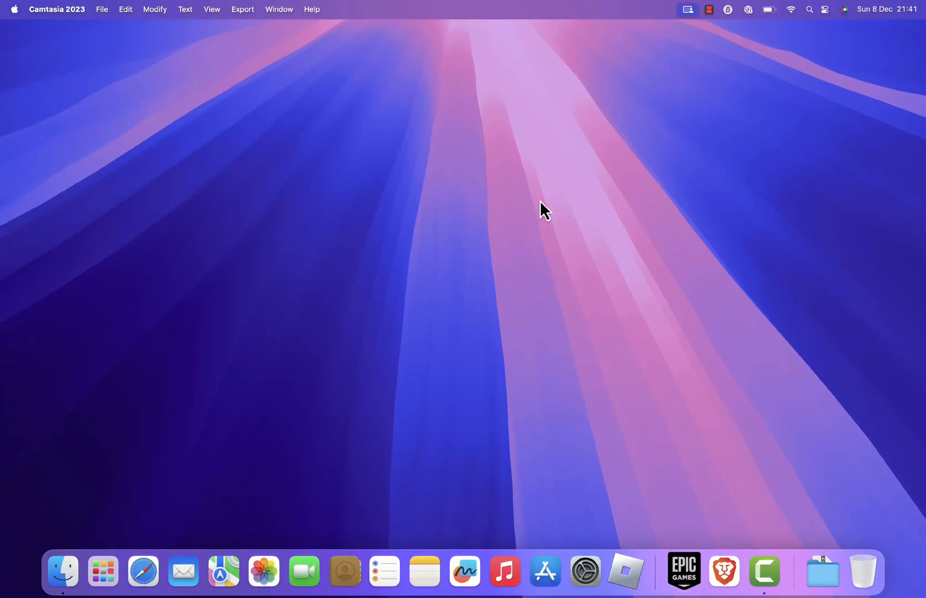
pyautogui.moveTo(473, 337)
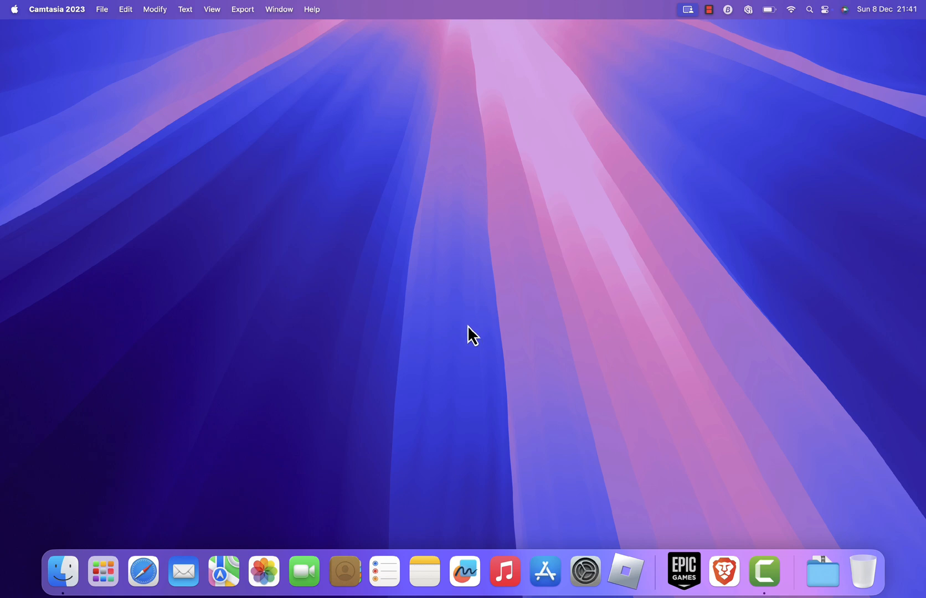
pyautogui.moveTo(526, 282)
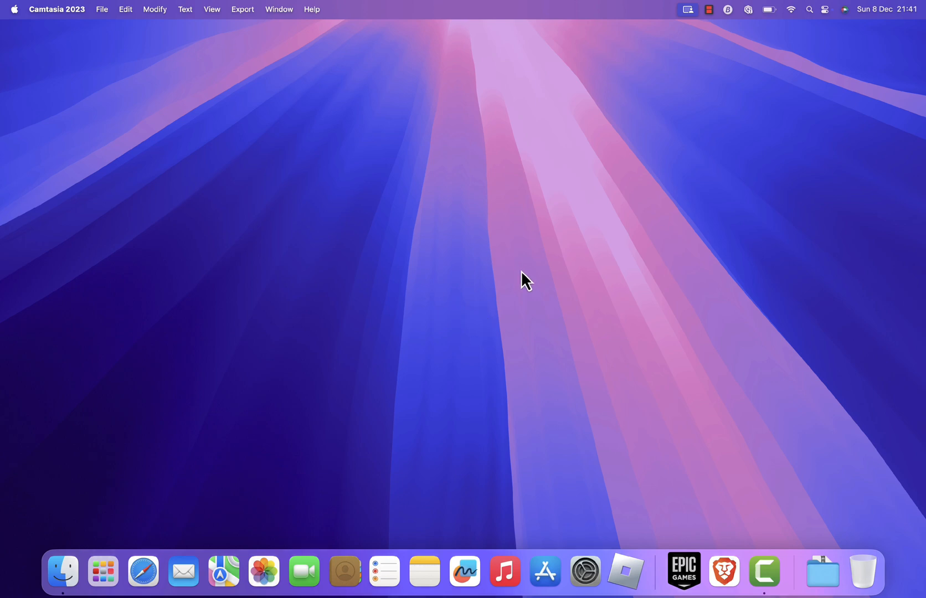
pyautogui.moveTo(525, 261)
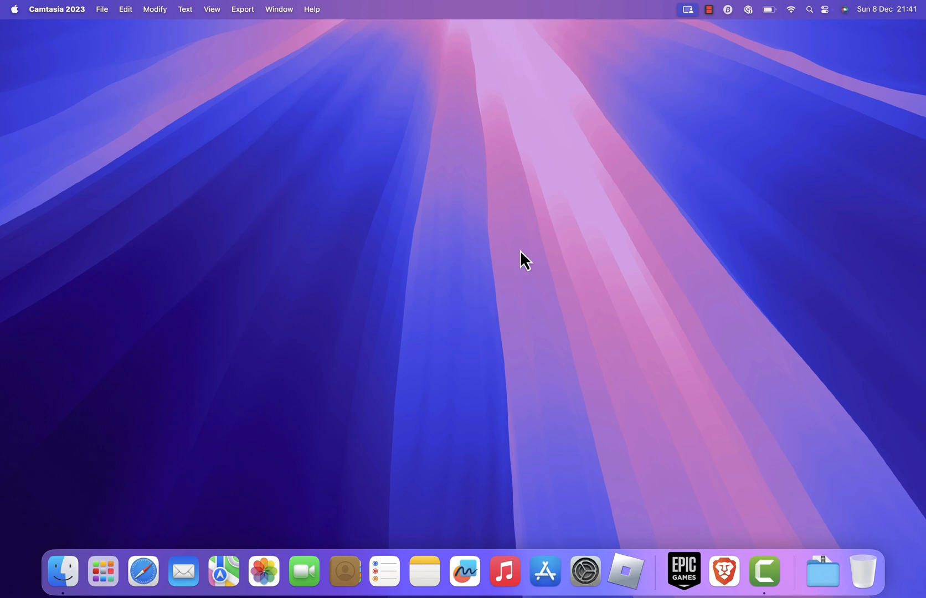
pyautogui.moveTo(456, 212)
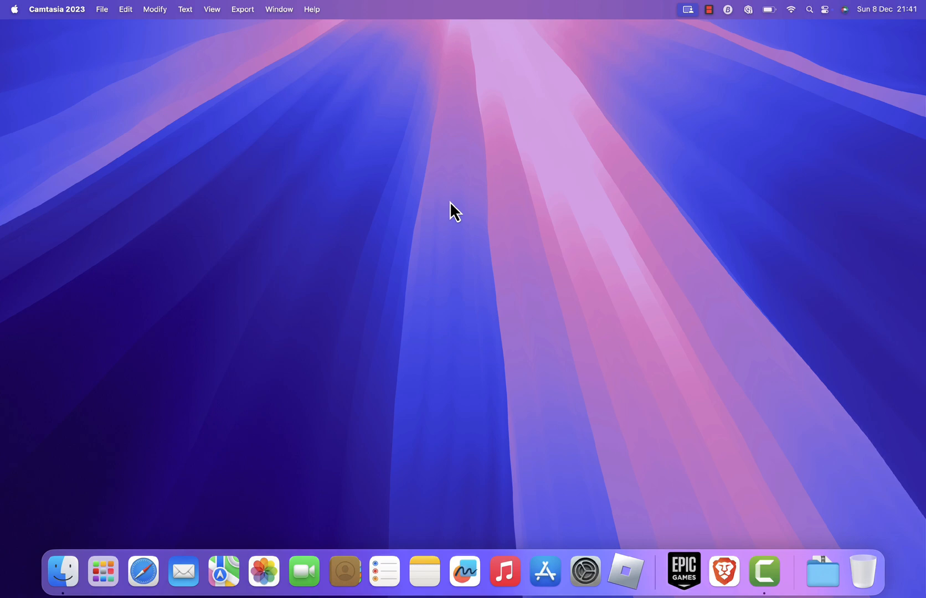
pyautogui.moveTo(413, 221)
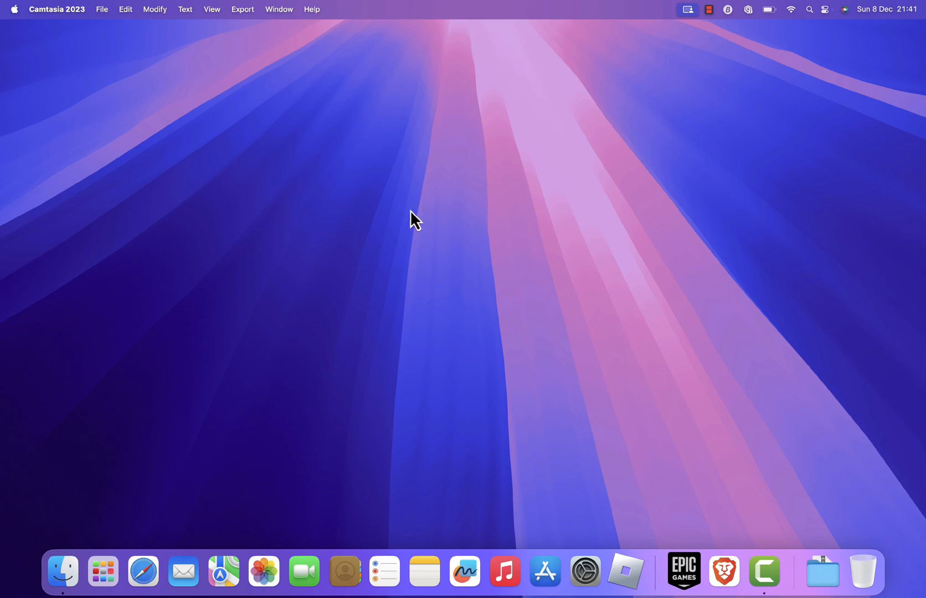
pyautogui.moveTo(436, 307)
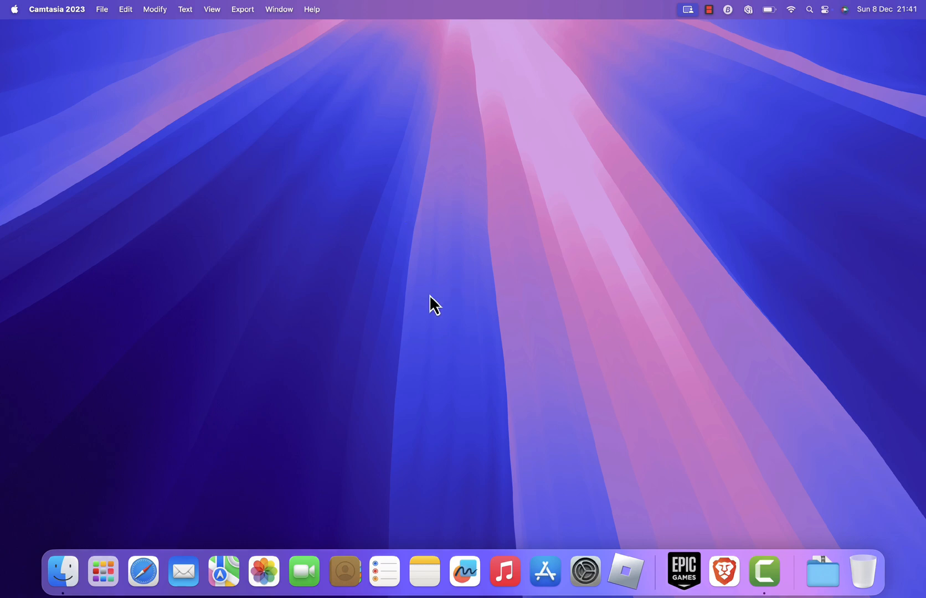
pyautogui.moveTo(30, 42)
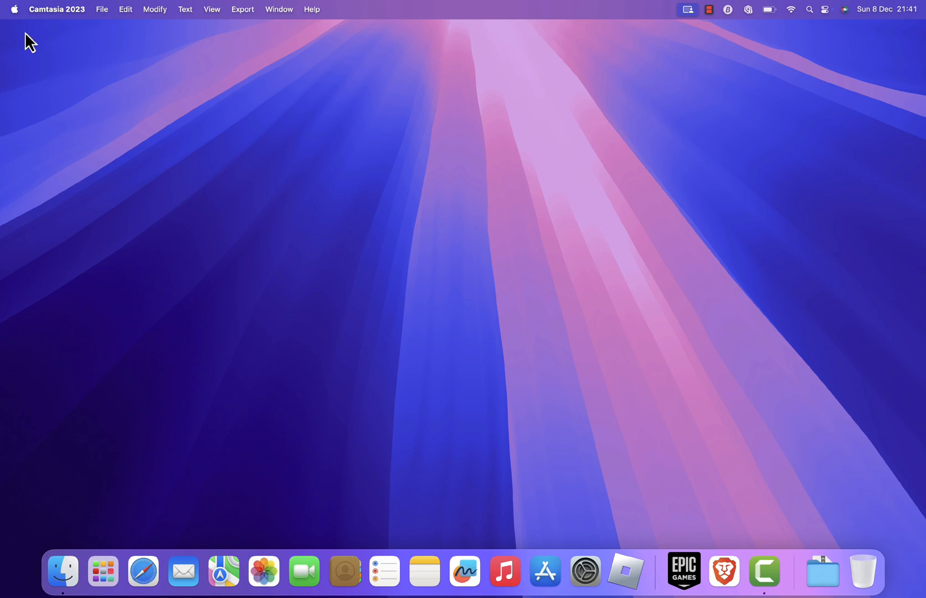
# - From the Apple menu reach System Settings > Storage, showing System Data at 114,73 GB
pyautogui.click(15, 10)
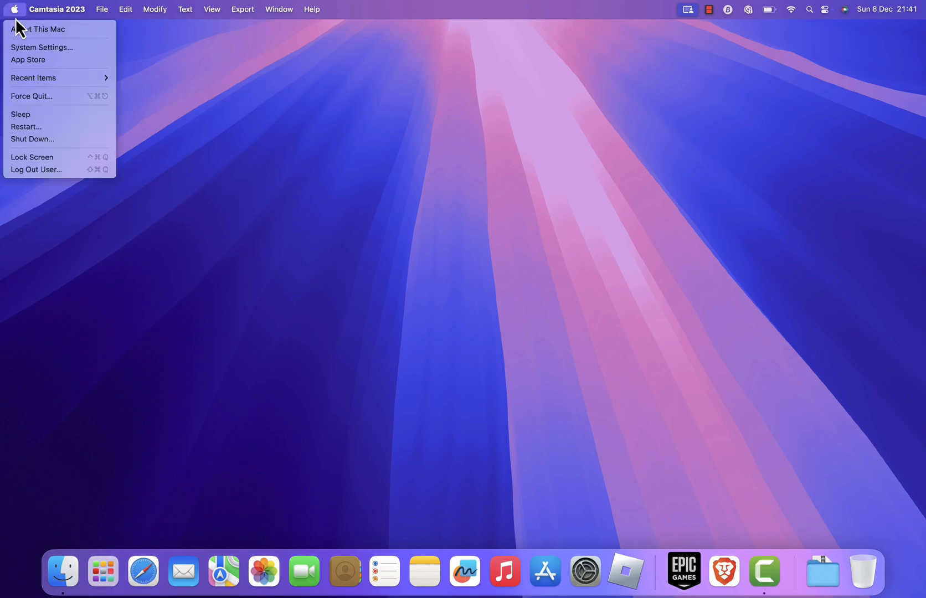
pyautogui.click(41, 48)
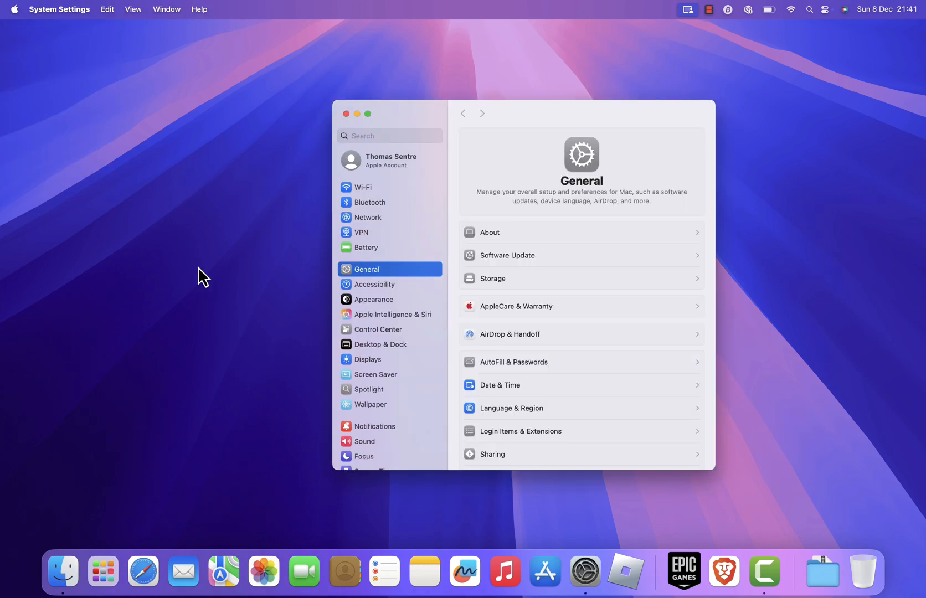
pyautogui.moveTo(510, 290)
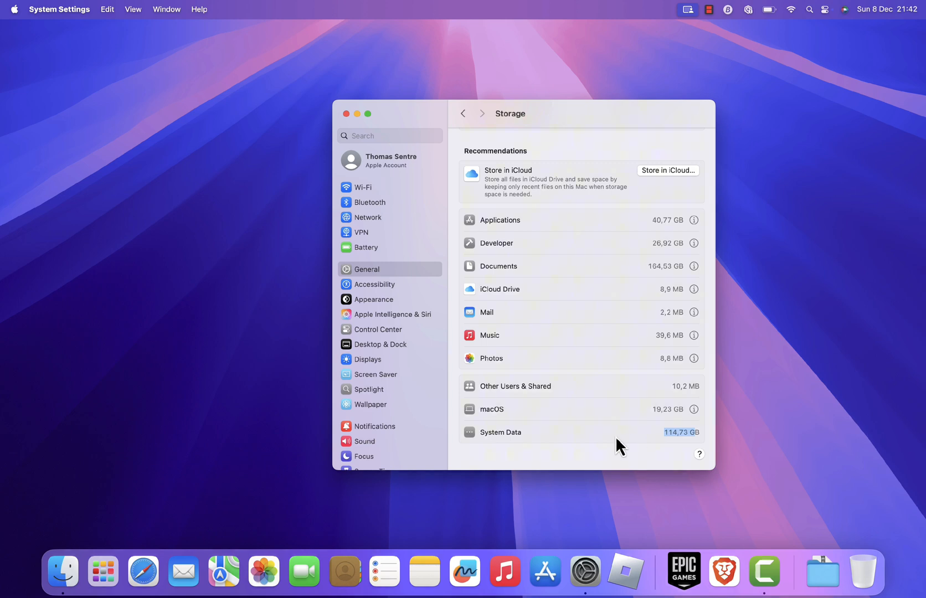
pyautogui.scroll(3)
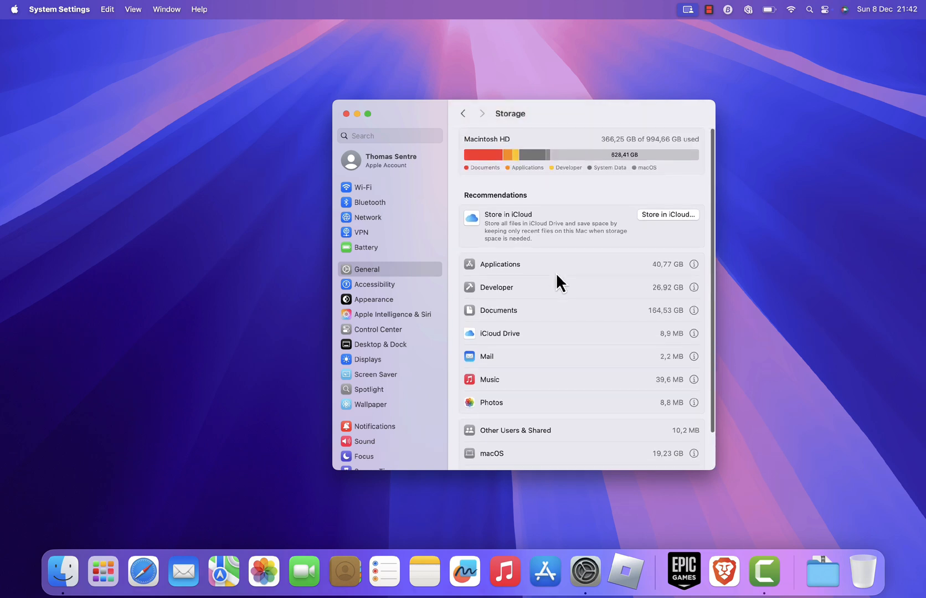
pyautogui.moveTo(548, 199)
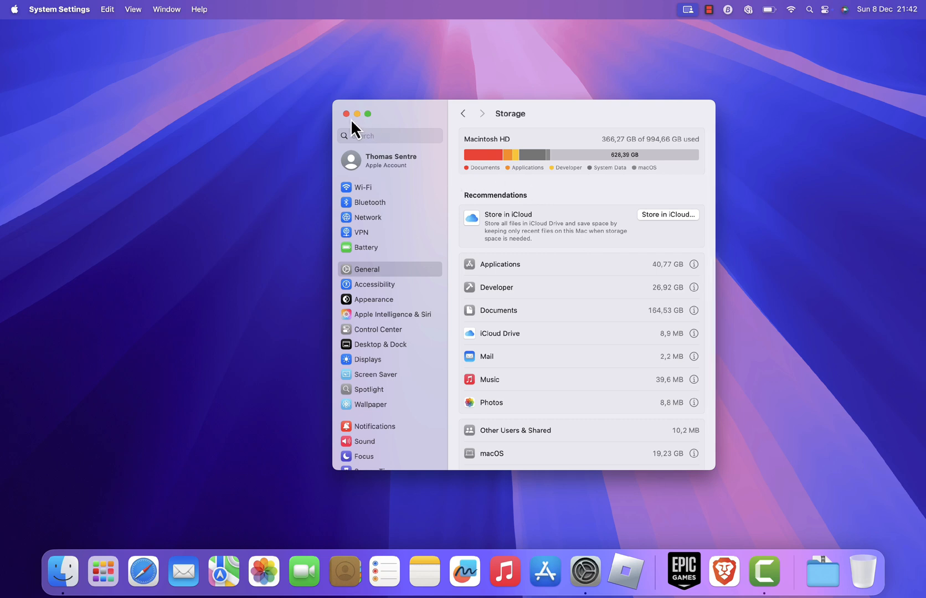
# - Go to /Library/Caches and trash the ColorSync folder, approving with the account password
pyautogui.click(346, 113)
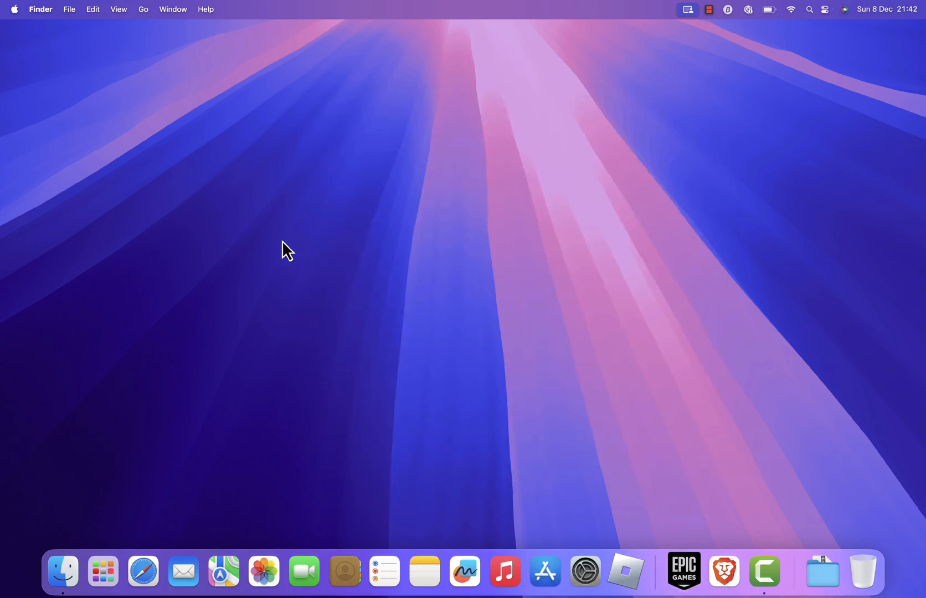
pyautogui.moveTo(475, 323)
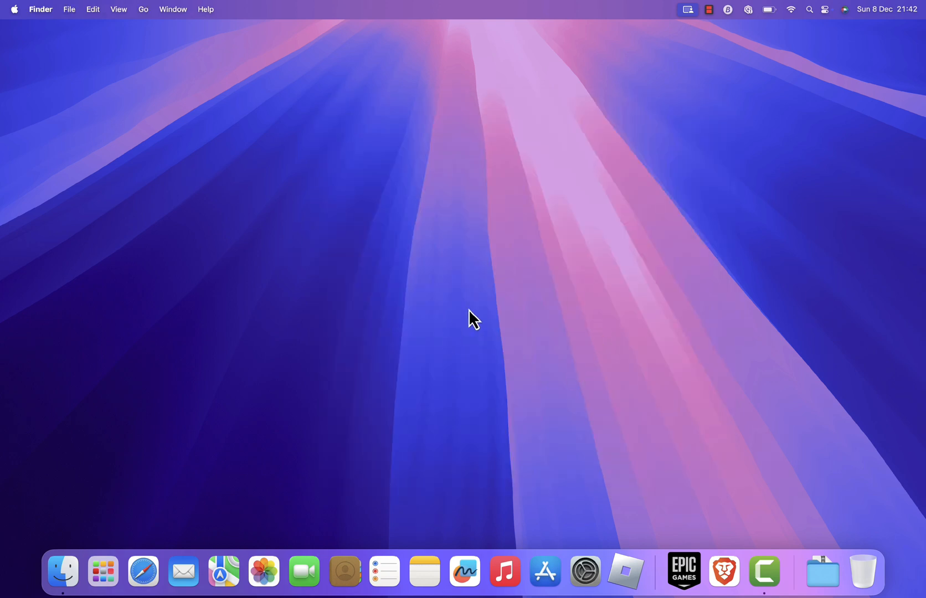
pyautogui.moveTo(477, 270)
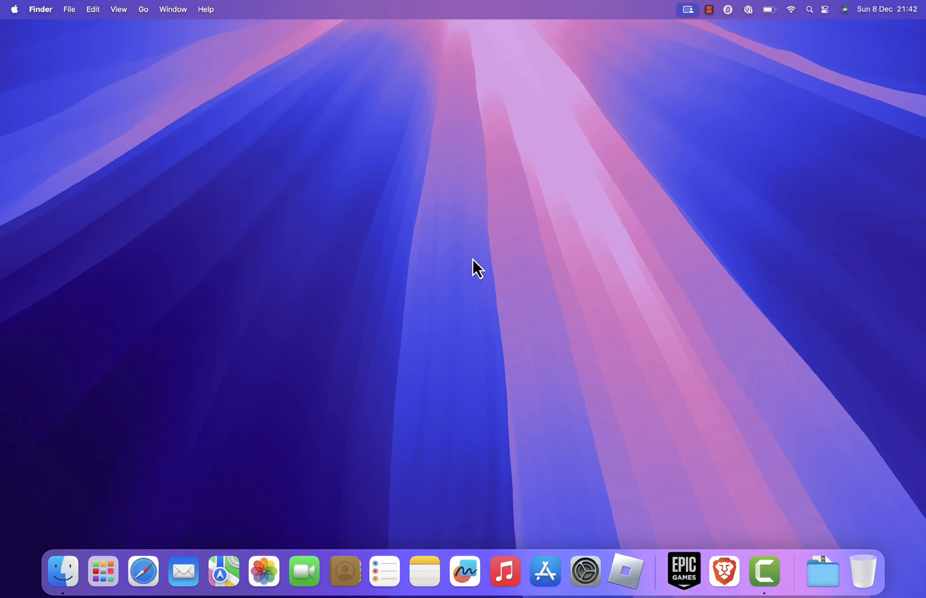
pyautogui.moveTo(448, 230)
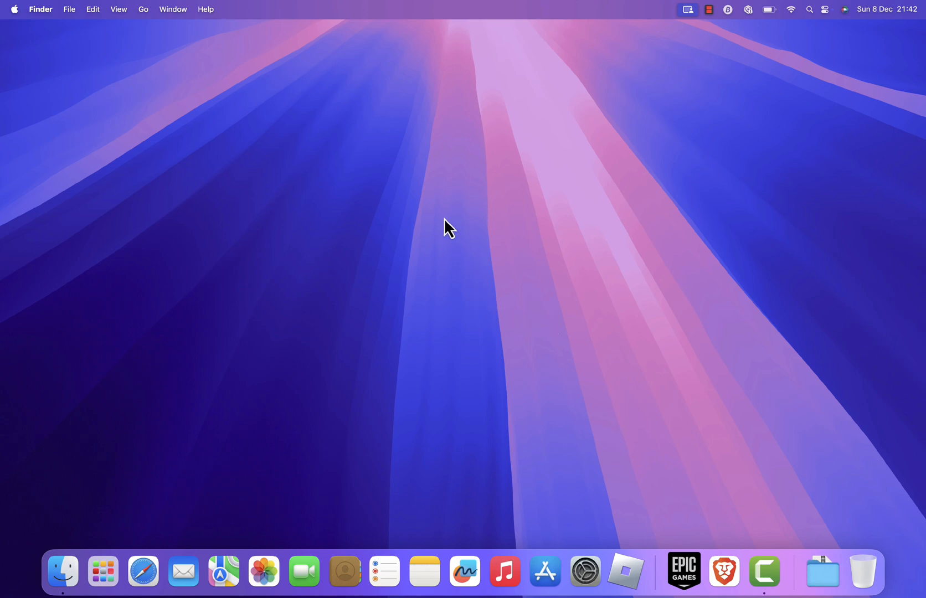
pyautogui.moveTo(443, 273)
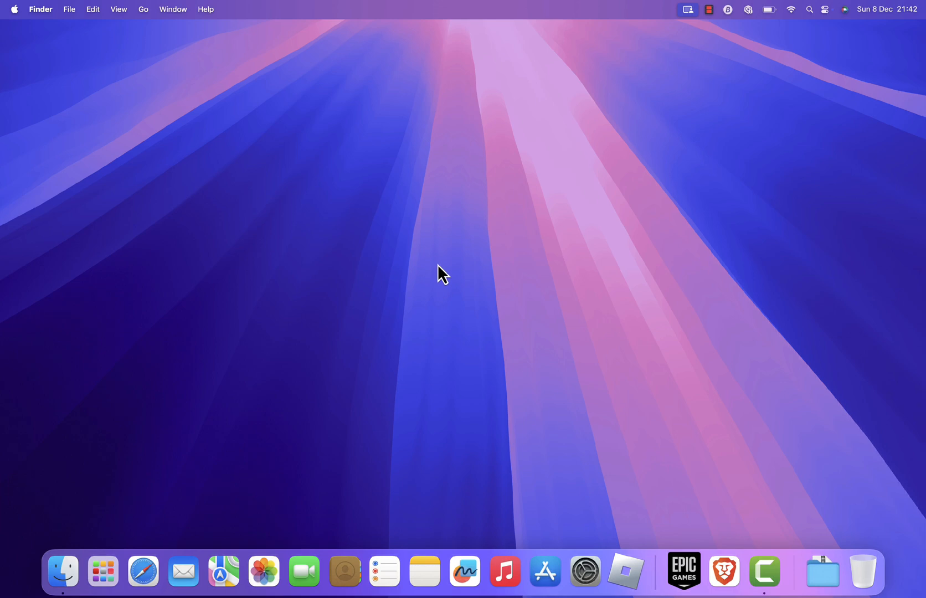
pyautogui.click(61, 572)
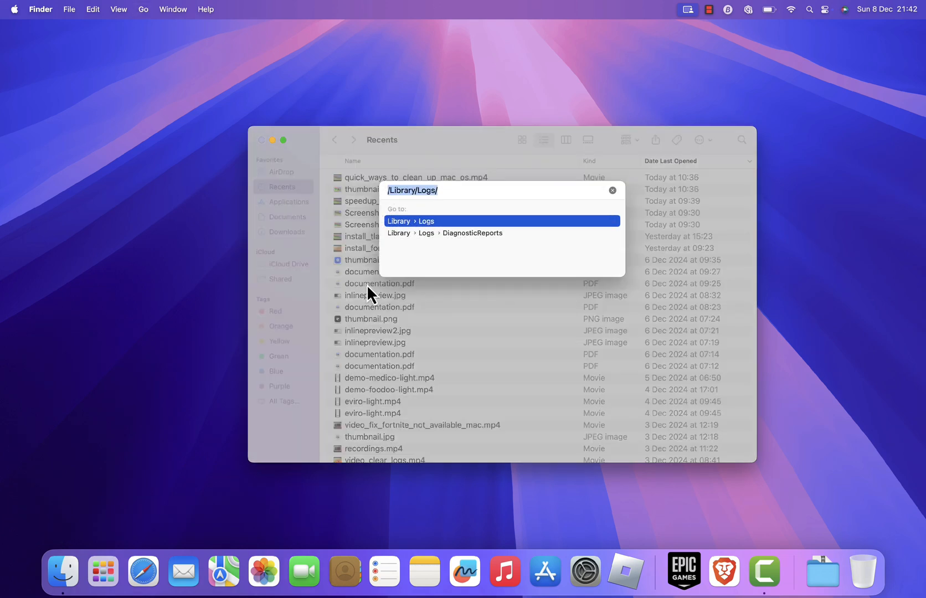
pyautogui.write('/Library/Caches')
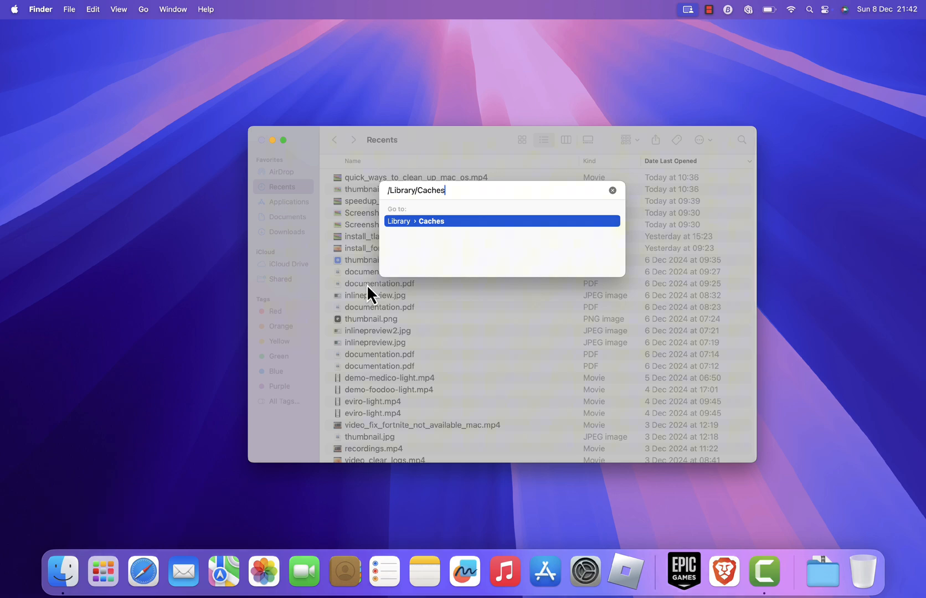
pyautogui.press('Return')
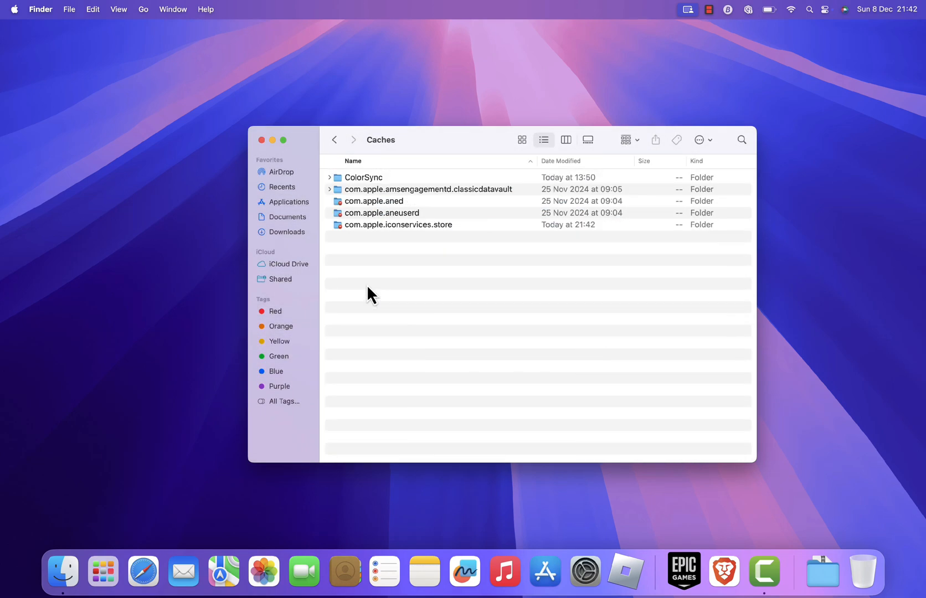
pyautogui.moveTo(446, 224)
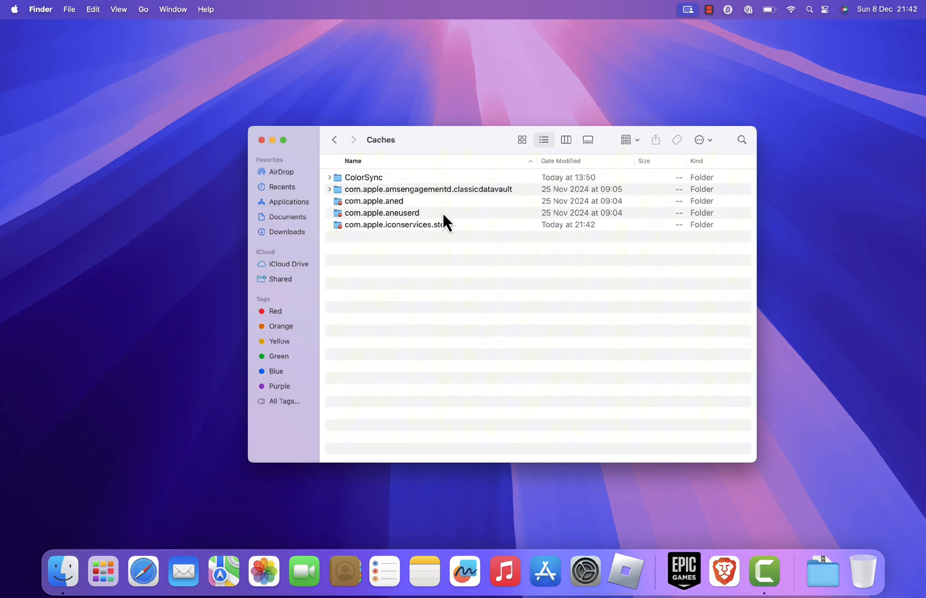
pyautogui.moveTo(431, 281)
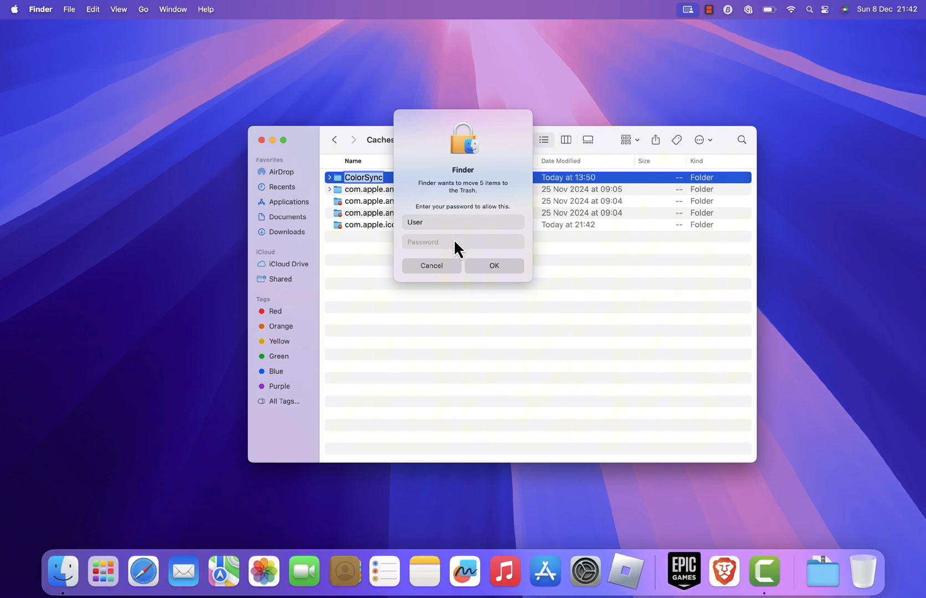
pyautogui.click(431, 266)
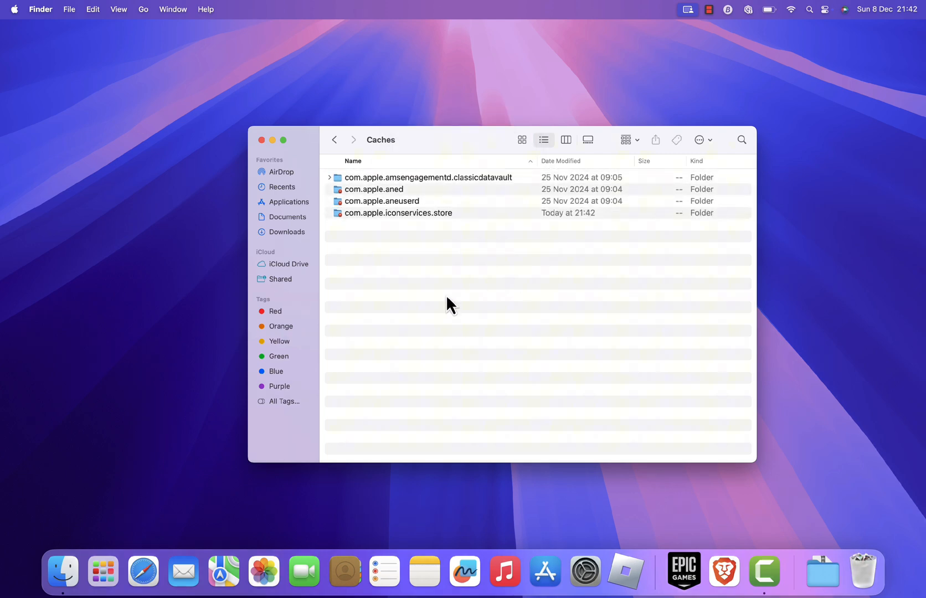
pyautogui.moveTo(491, 310)
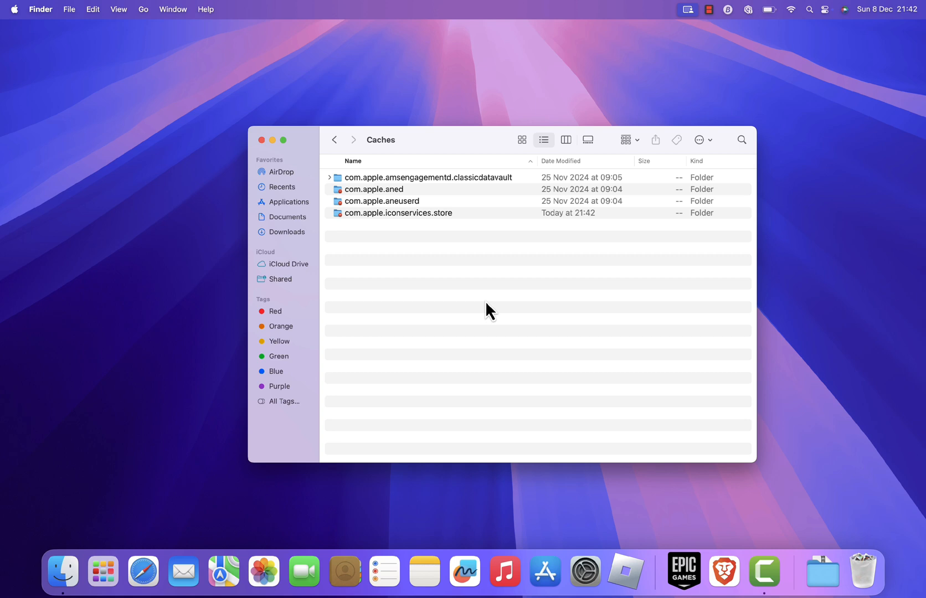
pyautogui.moveTo(423, 298)
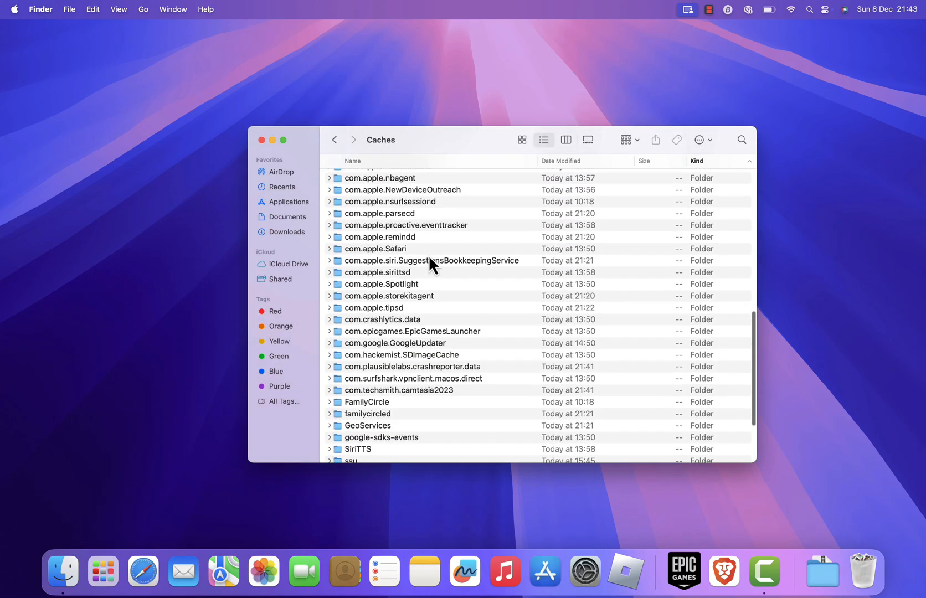
# - Trash the ~/Library/Caches folders, leaving only com.apple.nsservicecache.plist
pyautogui.scroll(3)
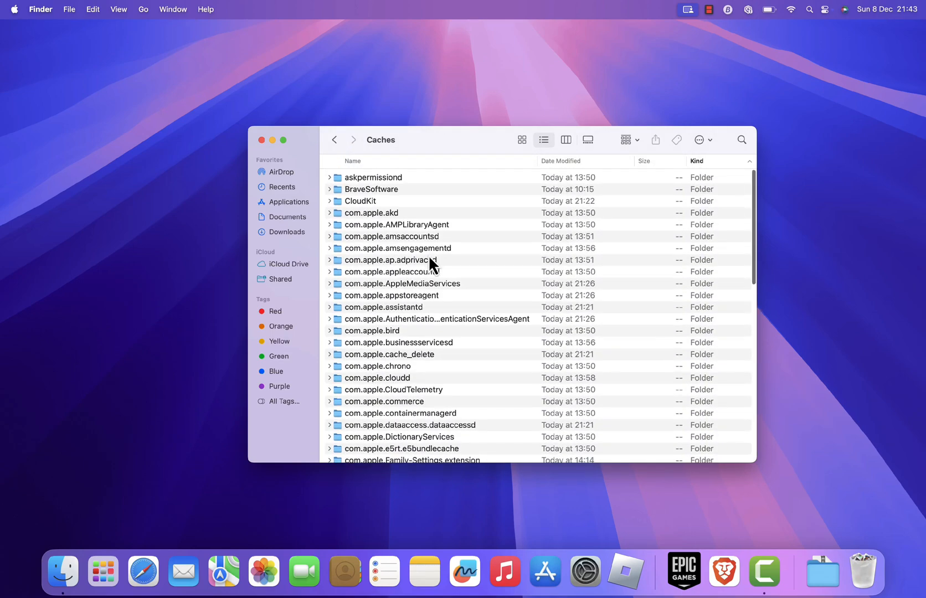
pyautogui.scroll(-3)
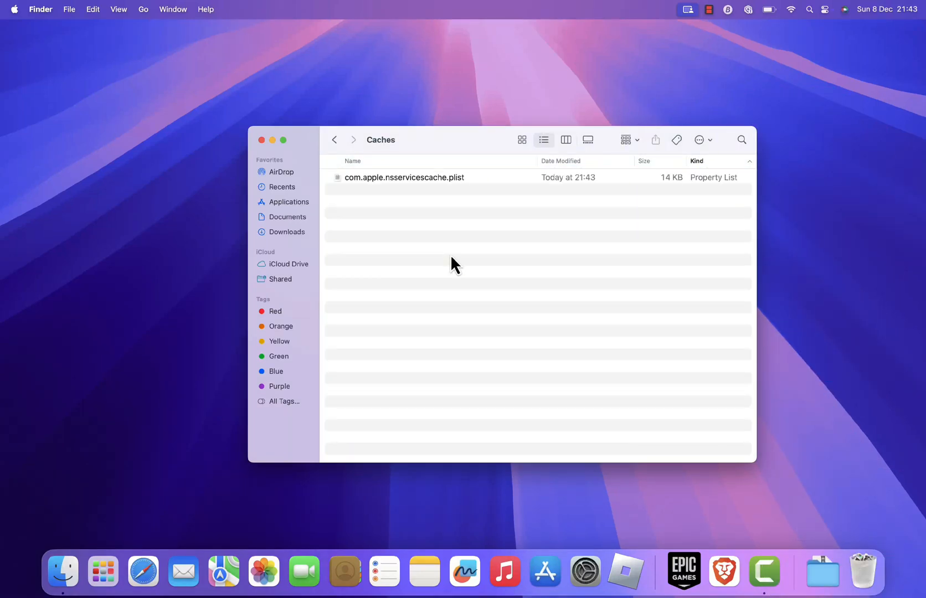
pyautogui.moveTo(418, 298)
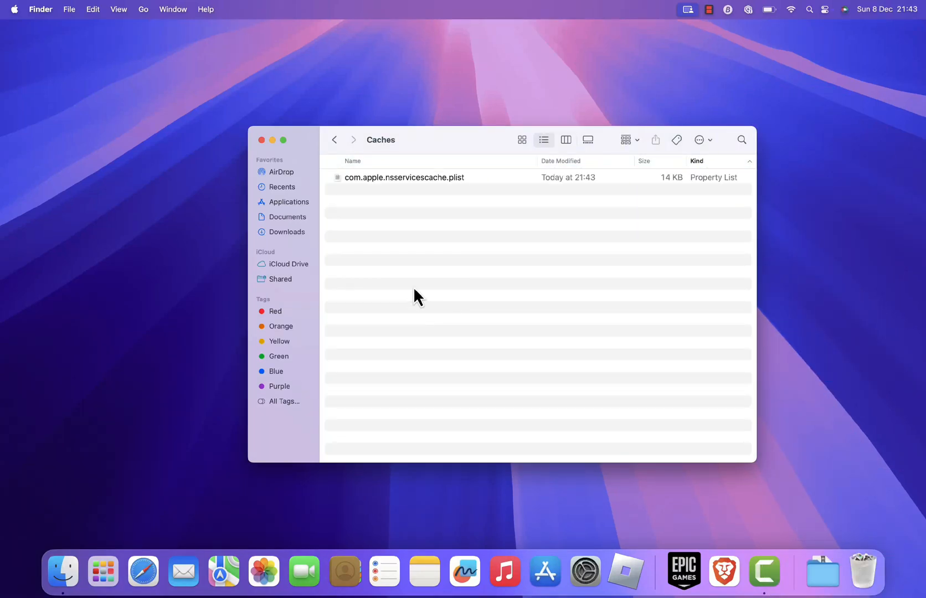
pyautogui.moveTo(408, 279)
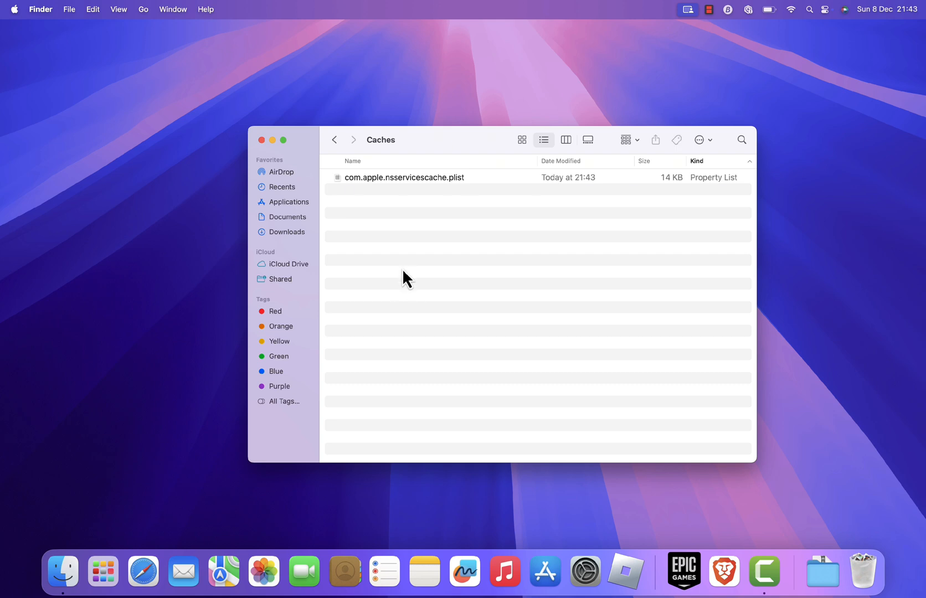
pyautogui.click(143, 8)
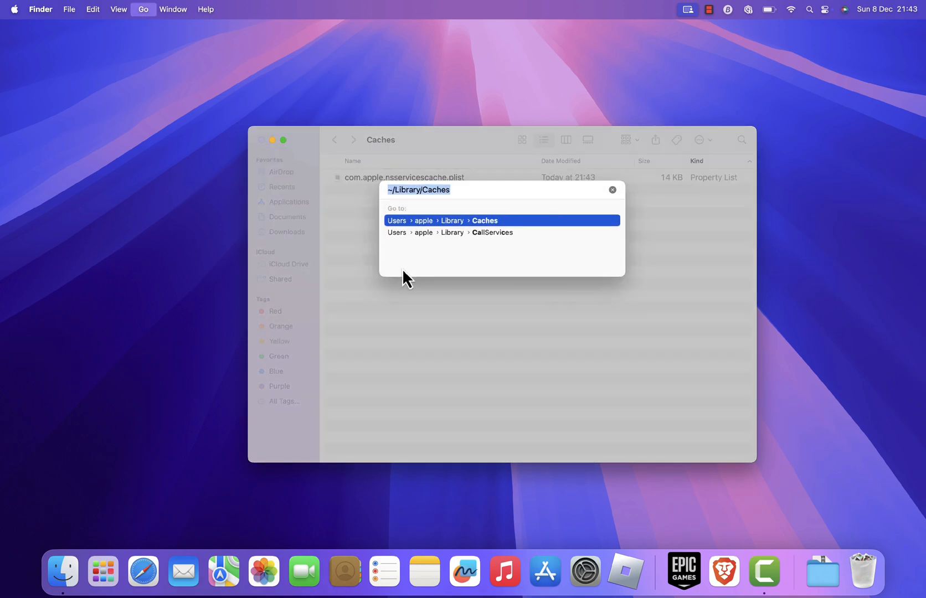
# - Go to ~/Library/Logs and move every log file to the Trash
pyautogui.click(458, 191)
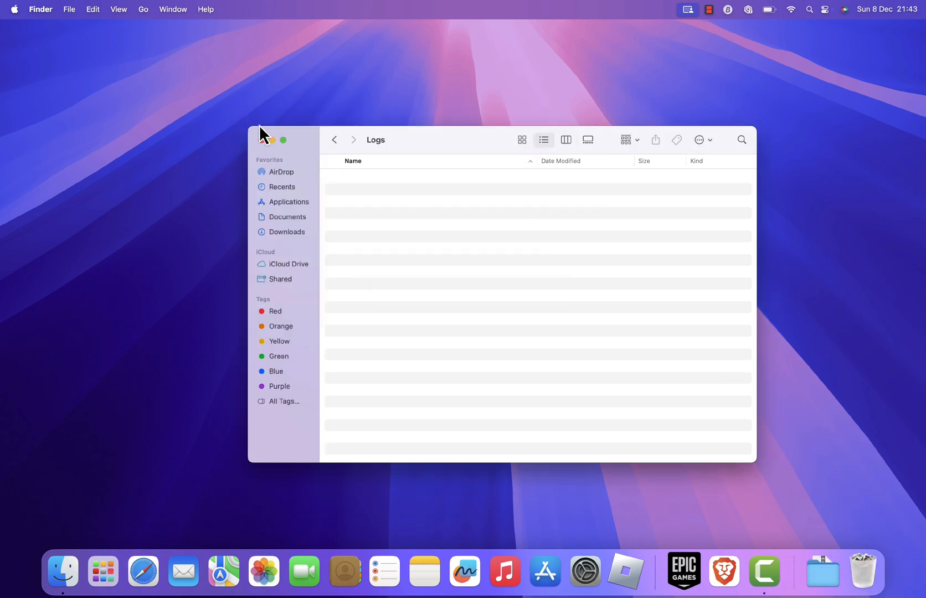
# - Close the Logs Finder window and empty the Trash from the Dock
pyautogui.click(263, 140)
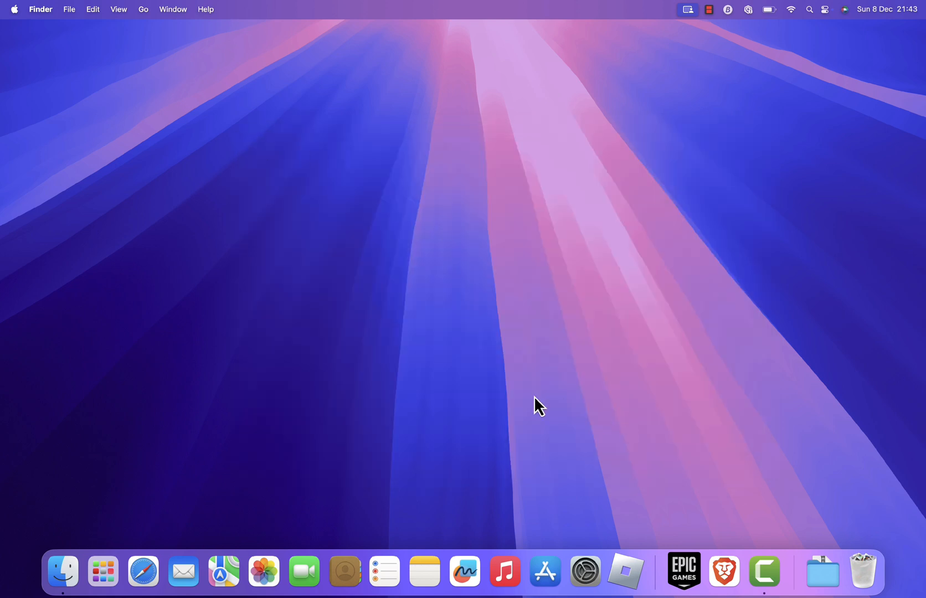
pyautogui.moveTo(520, 408)
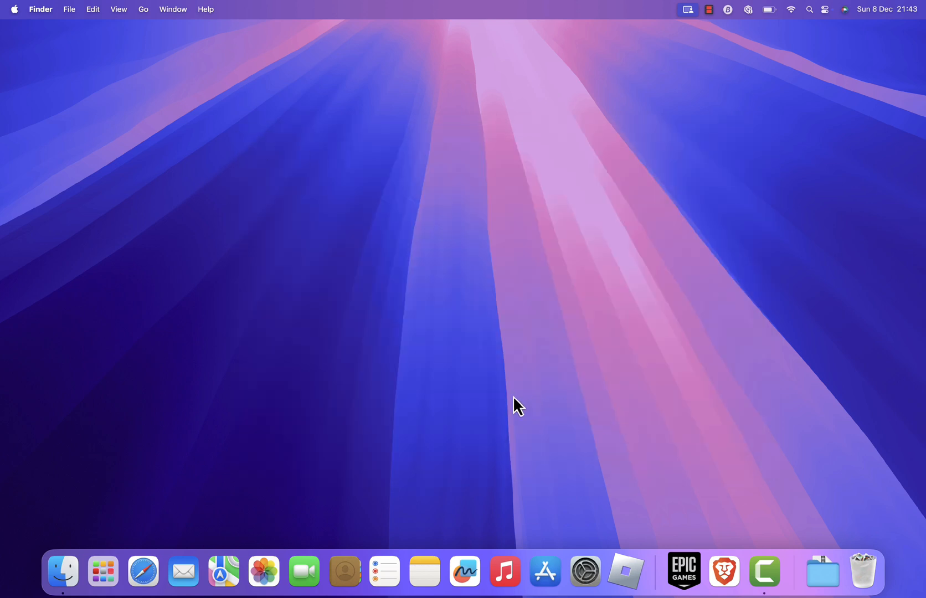
pyautogui.moveTo(860, 533)
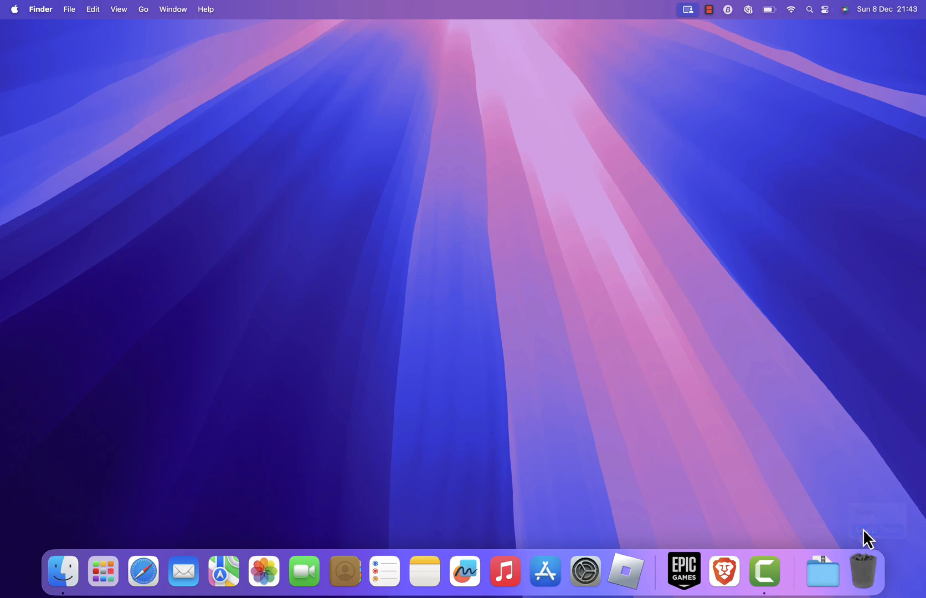
pyautogui.moveTo(483, 335)
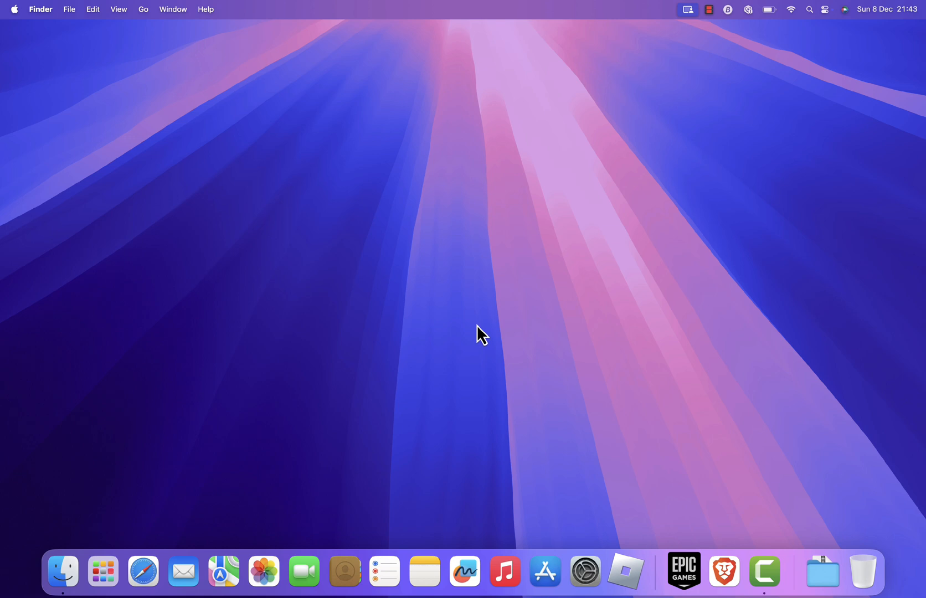
# - Reopen System Settings > General > Storage, where System Data now reads 114,02 GB
pyautogui.click(13, 10)
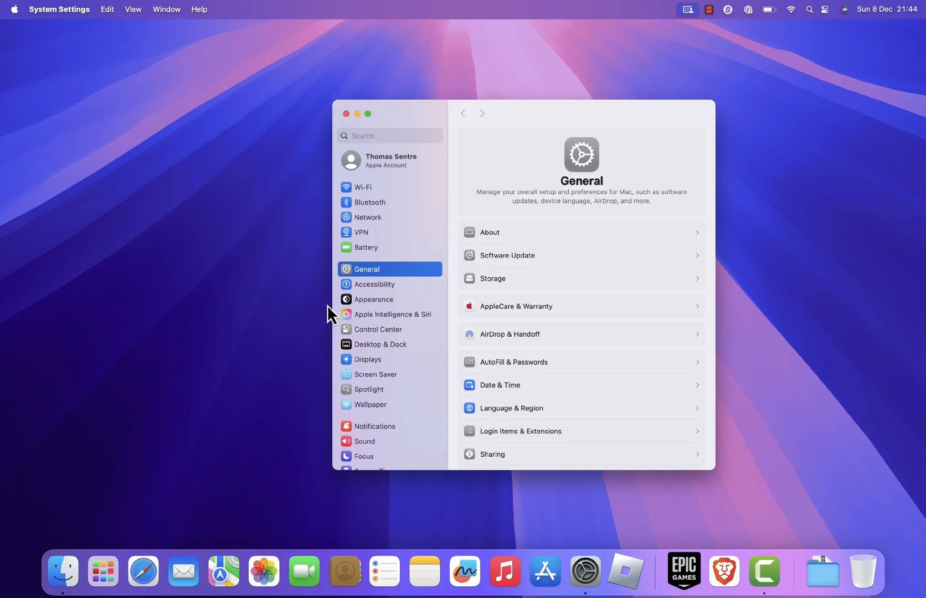
pyautogui.click(492, 278)
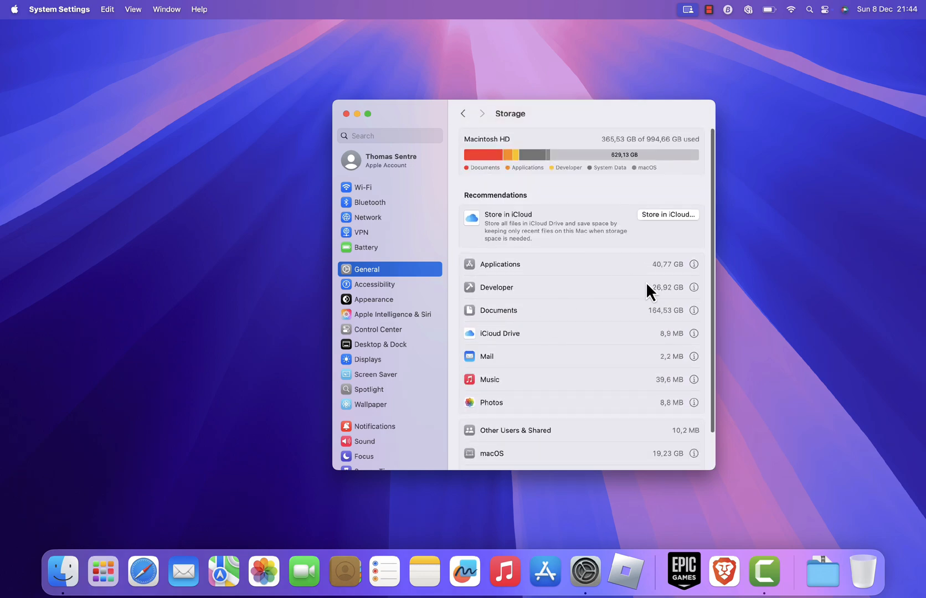
pyautogui.scroll(-3)
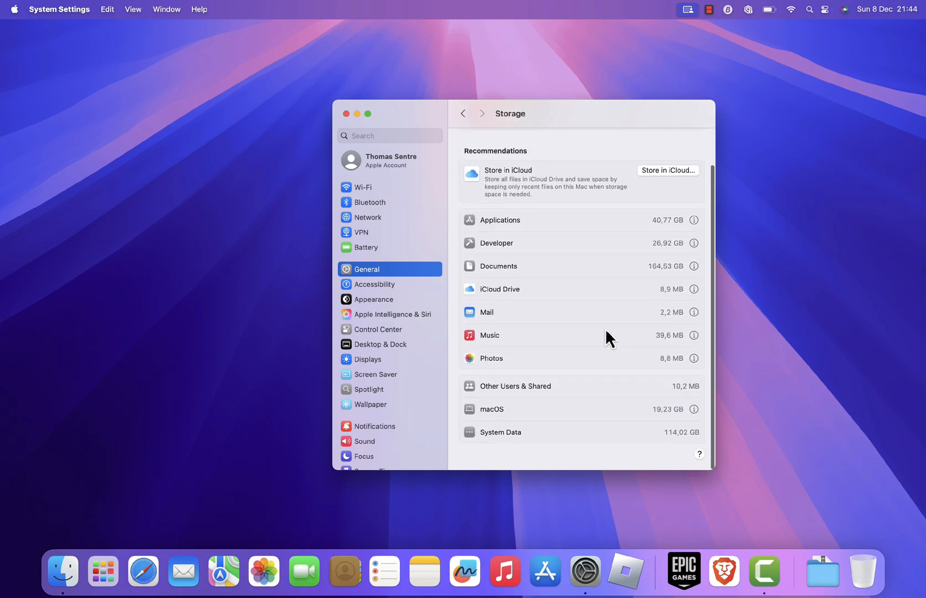
pyautogui.scroll(3)
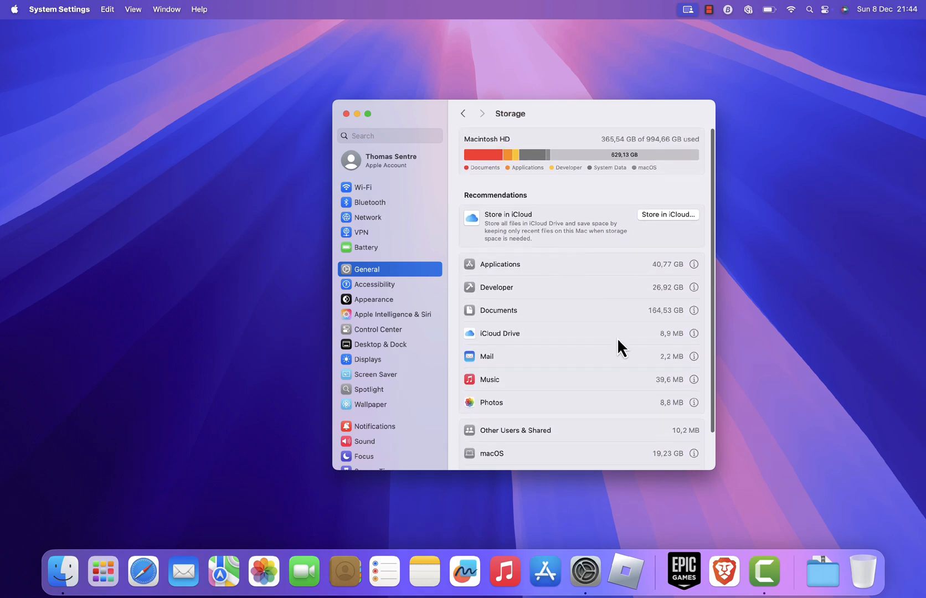
pyautogui.moveTo(593, 336)
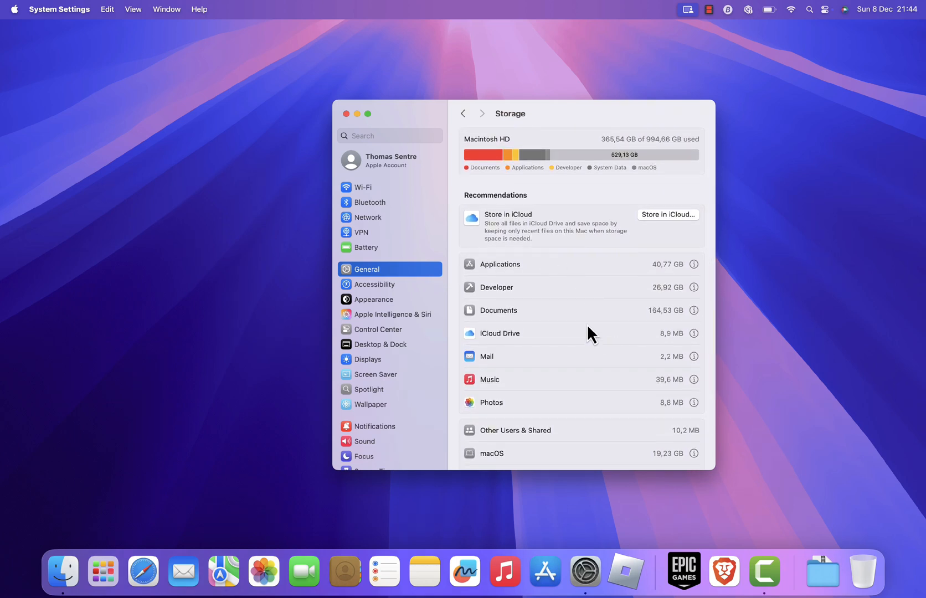
pyautogui.moveTo(537, 288)
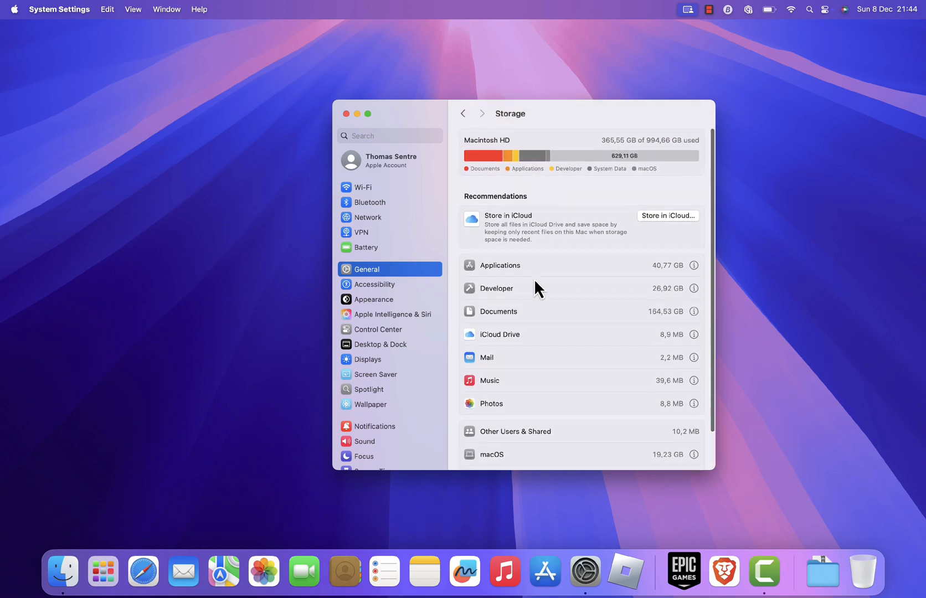
pyautogui.moveTo(514, 262)
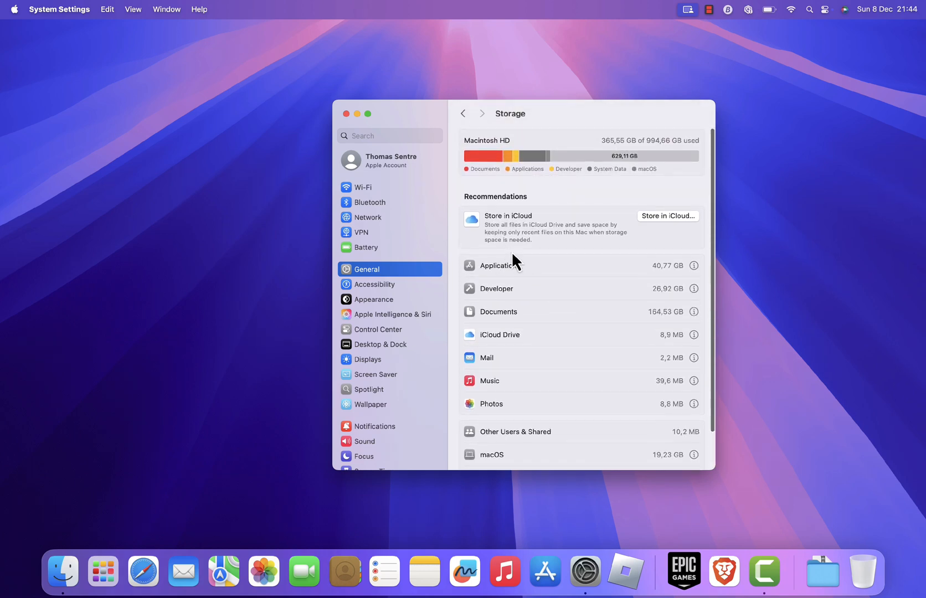